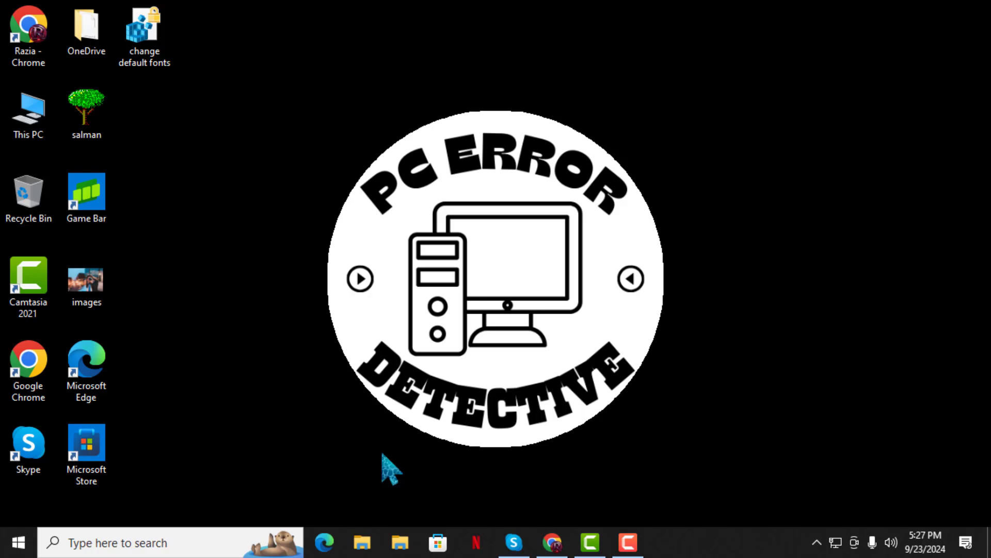
mouse_move(240, 497)
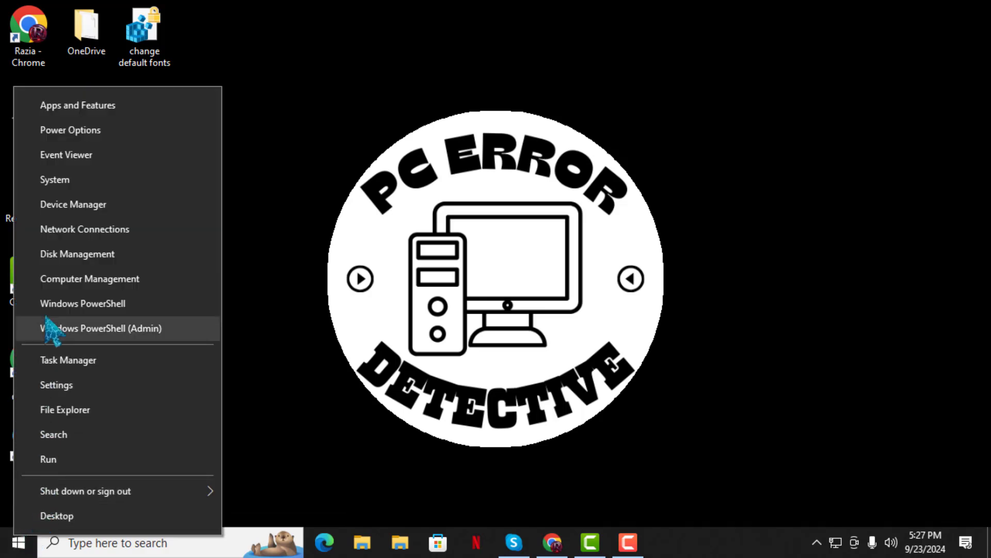
mouse_move(105, 224)
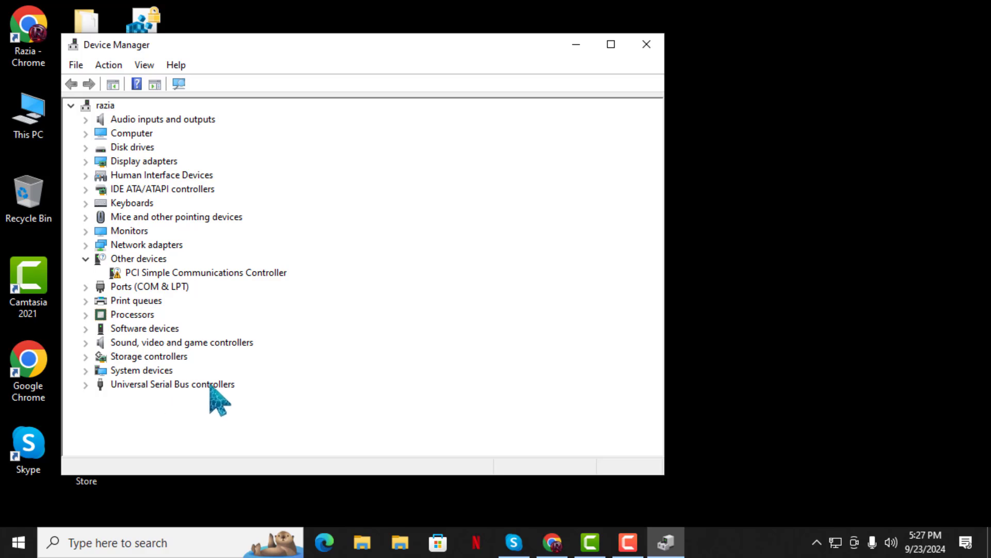
Step: Expand Universal Serial Bus controllers and select the first USB Root Hub
click(172, 384)
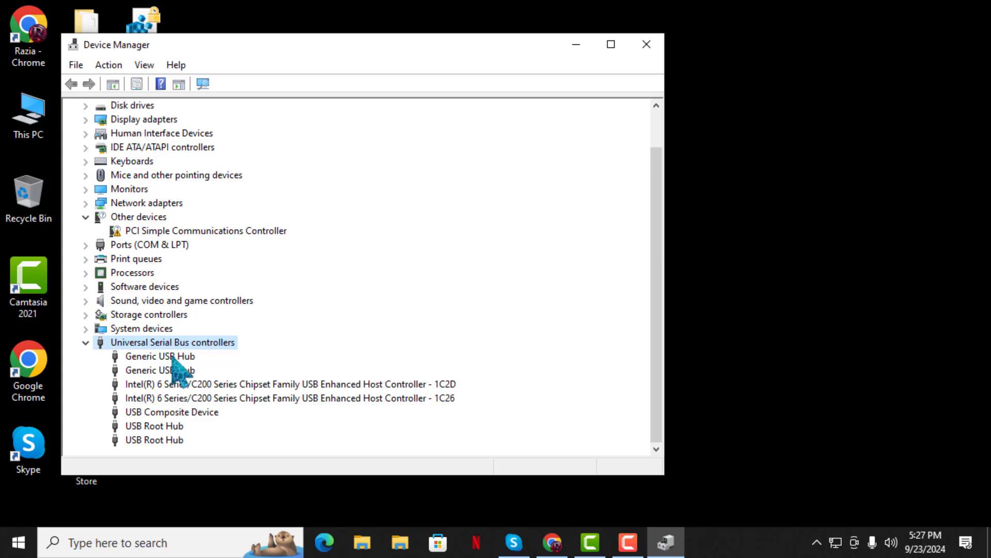
mouse_move(168, 443)
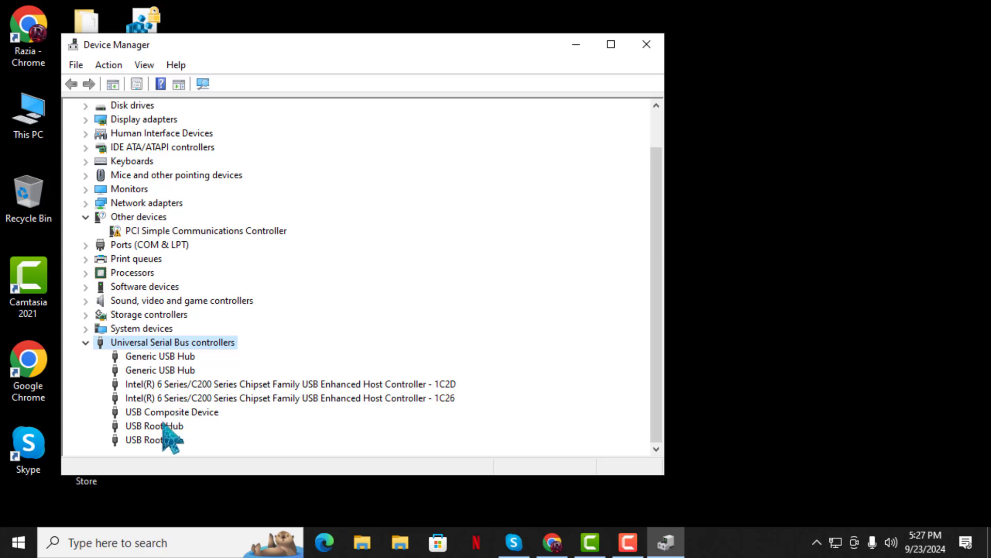
mouse_move(161, 440)
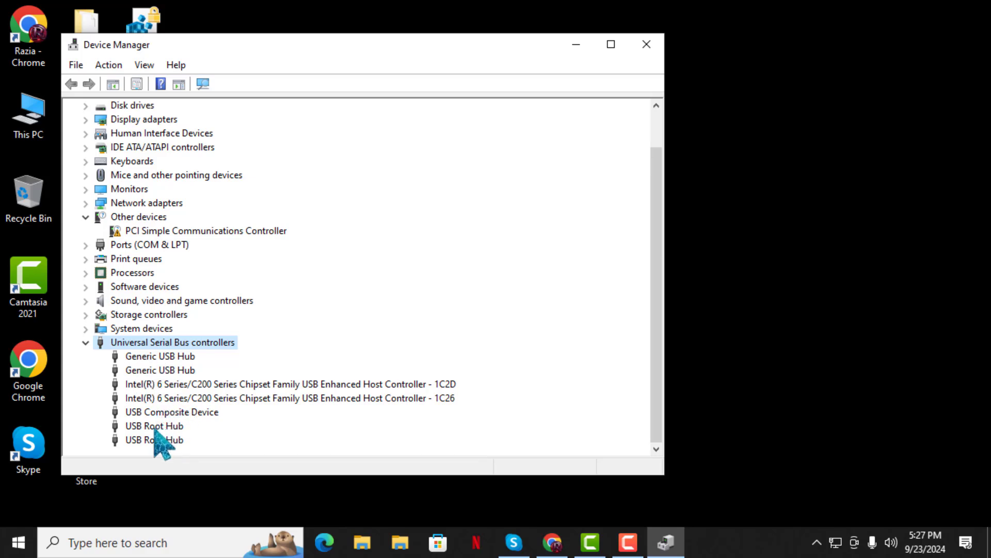
mouse_move(179, 456)
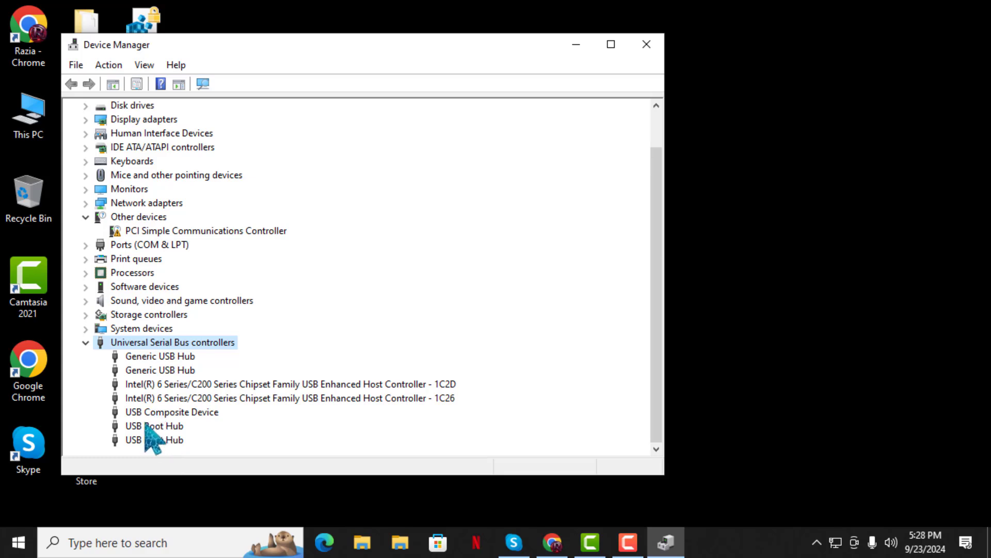
click(154, 425)
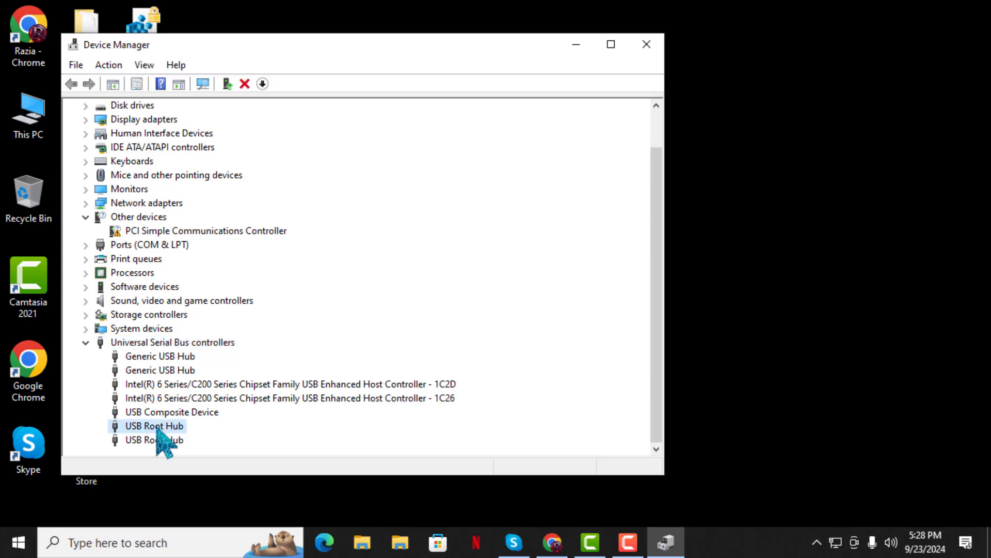
Step: Launch Update driver for the USB Root Hub from its right-click menu
right_click(154, 426)
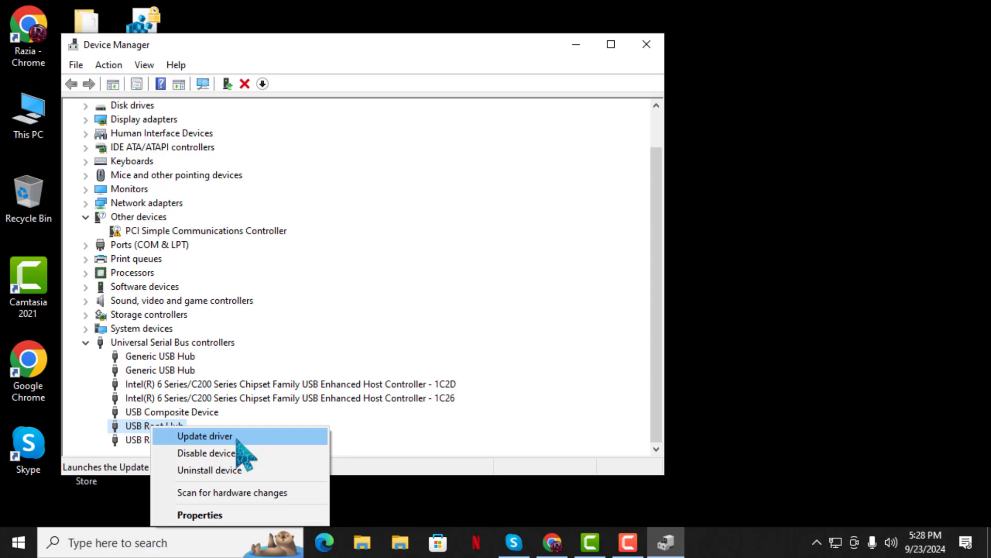
click(204, 436)
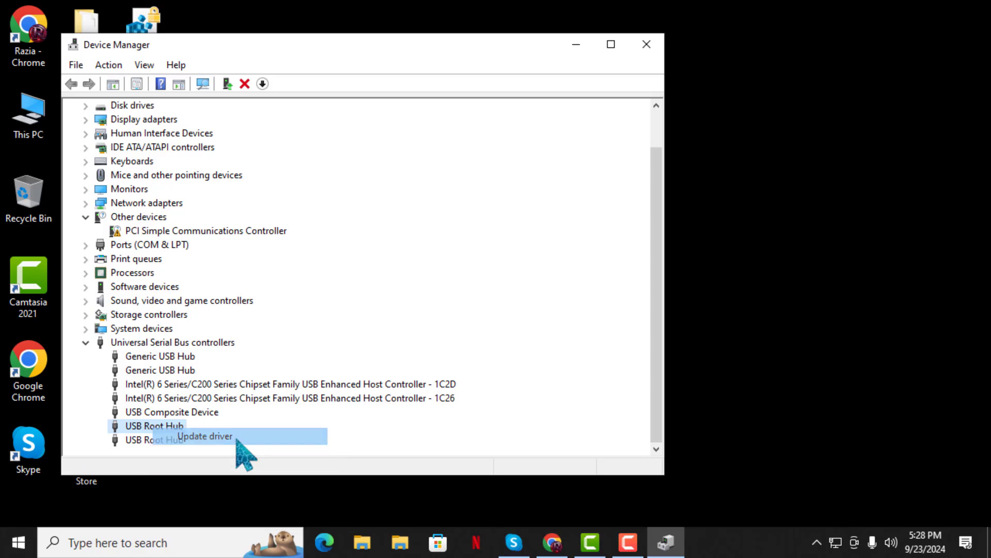
click(204, 436)
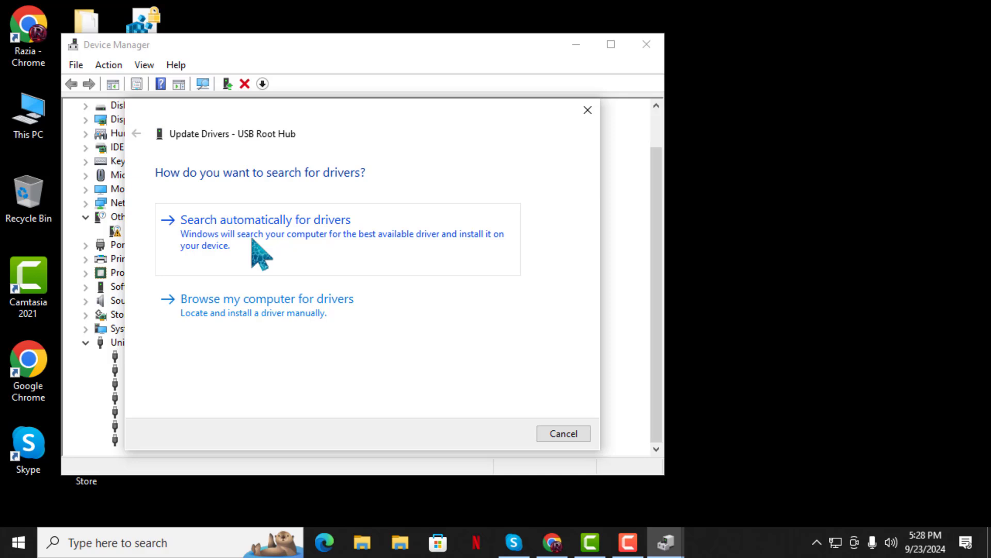
mouse_move(204, 247)
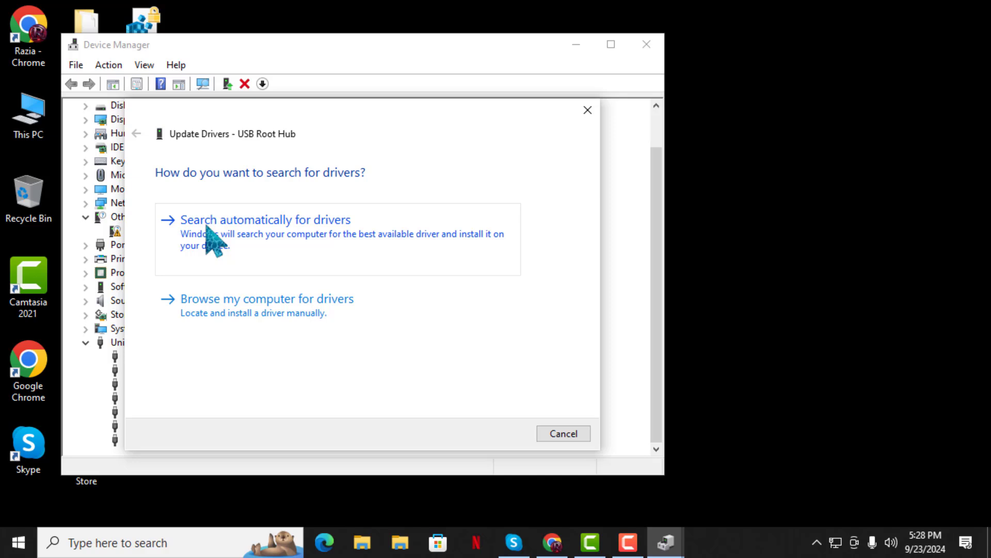
Step: Choose 'Search automatically for drivers' so Windows scans for a USB Root Hub driver
click(265, 219)
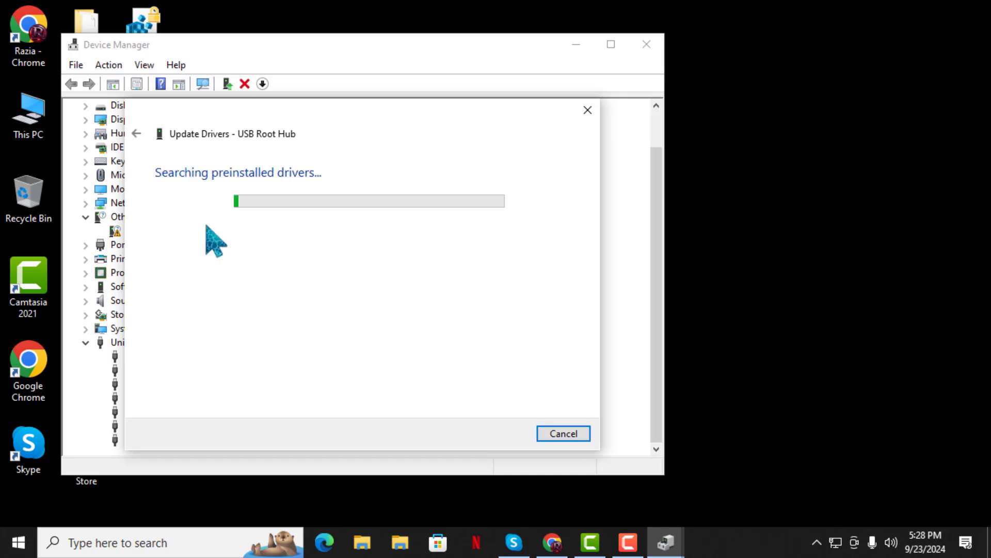